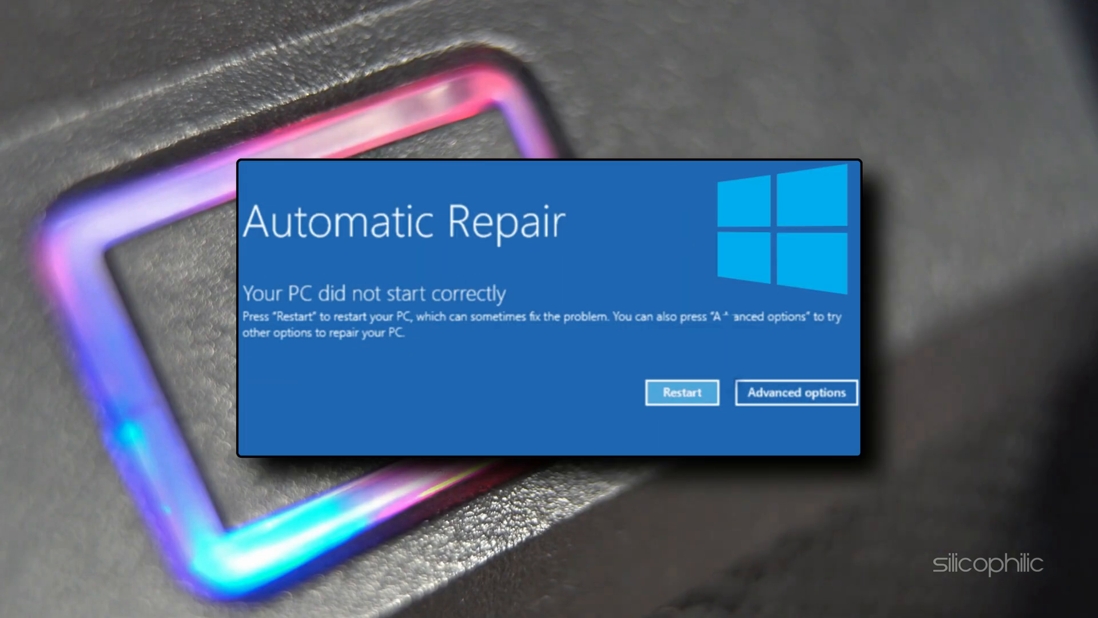
Navigate from Automatic Repair through Troubleshoot to the Advanced options page.
click(796, 392)
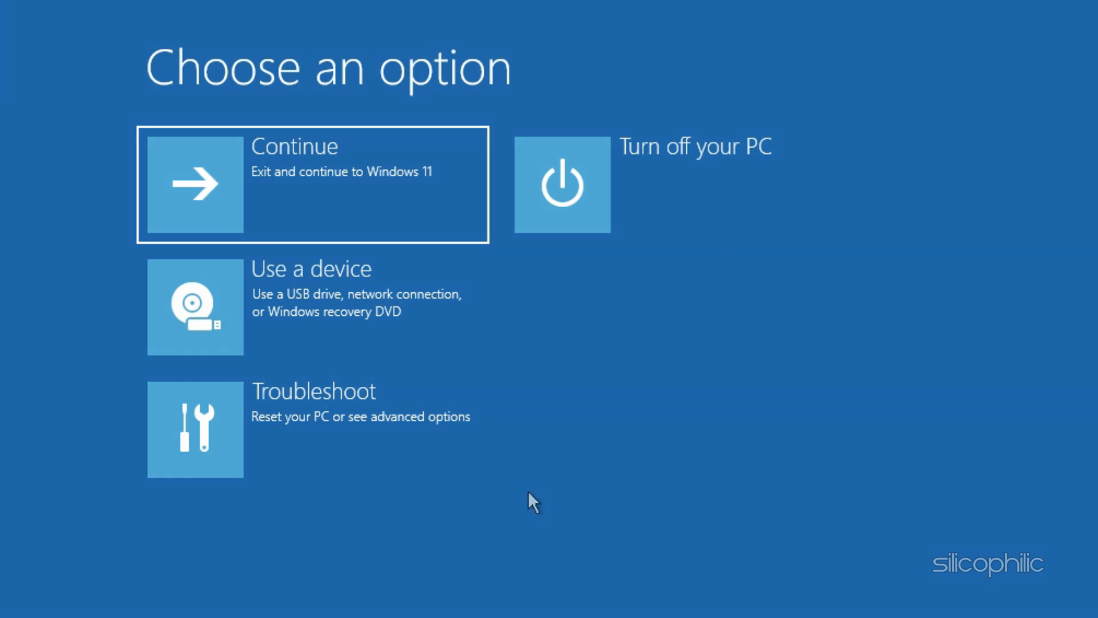
mouse_move(508, 513)
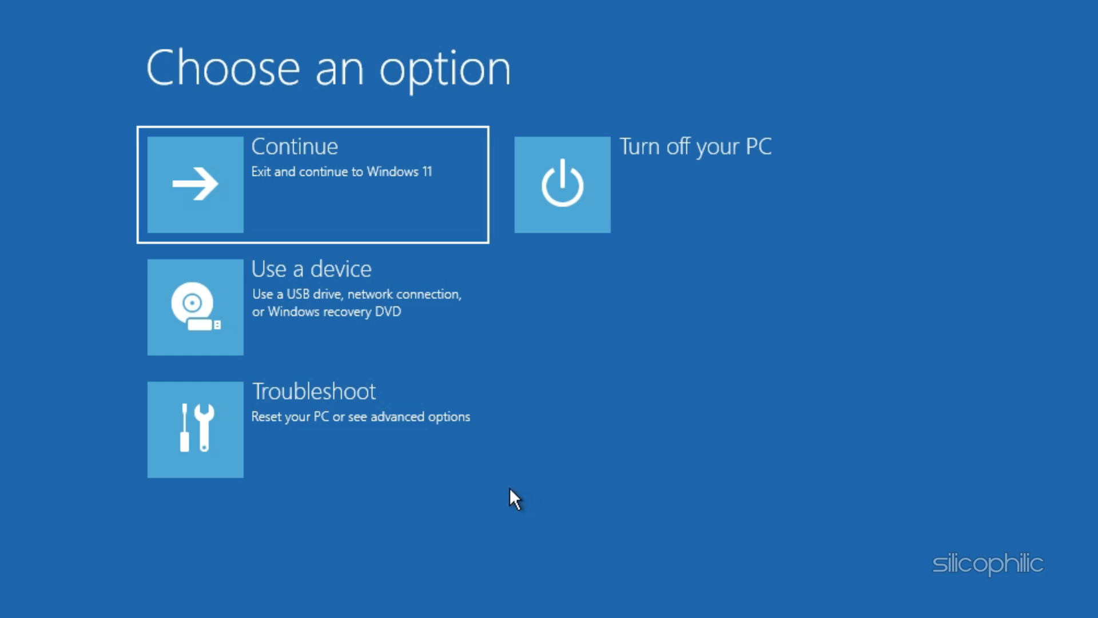
mouse_move(338, 423)
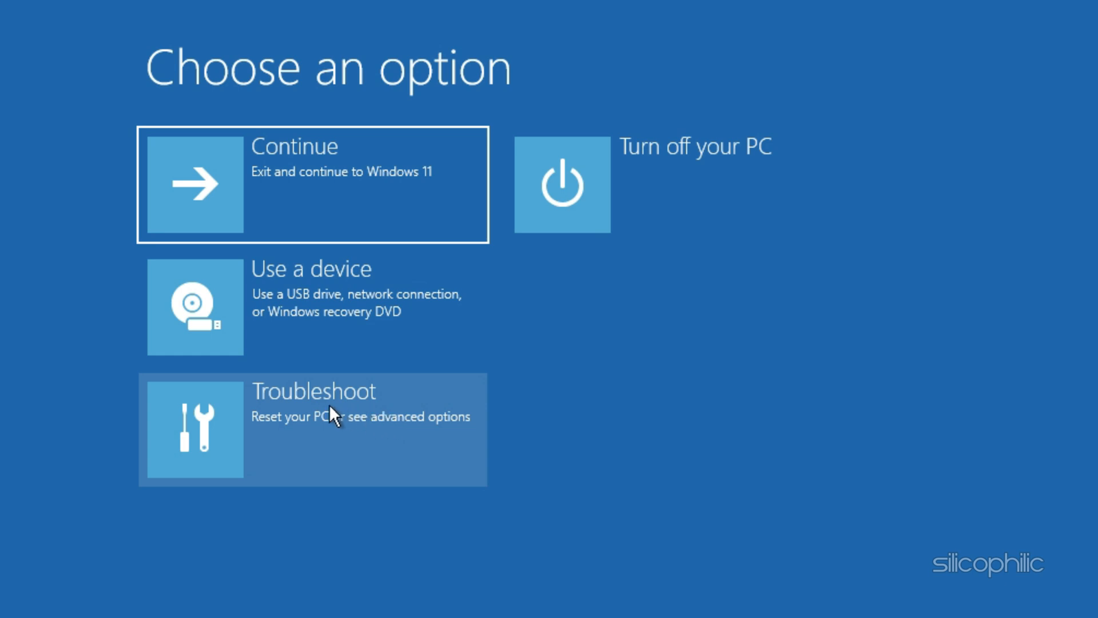
click(336, 423)
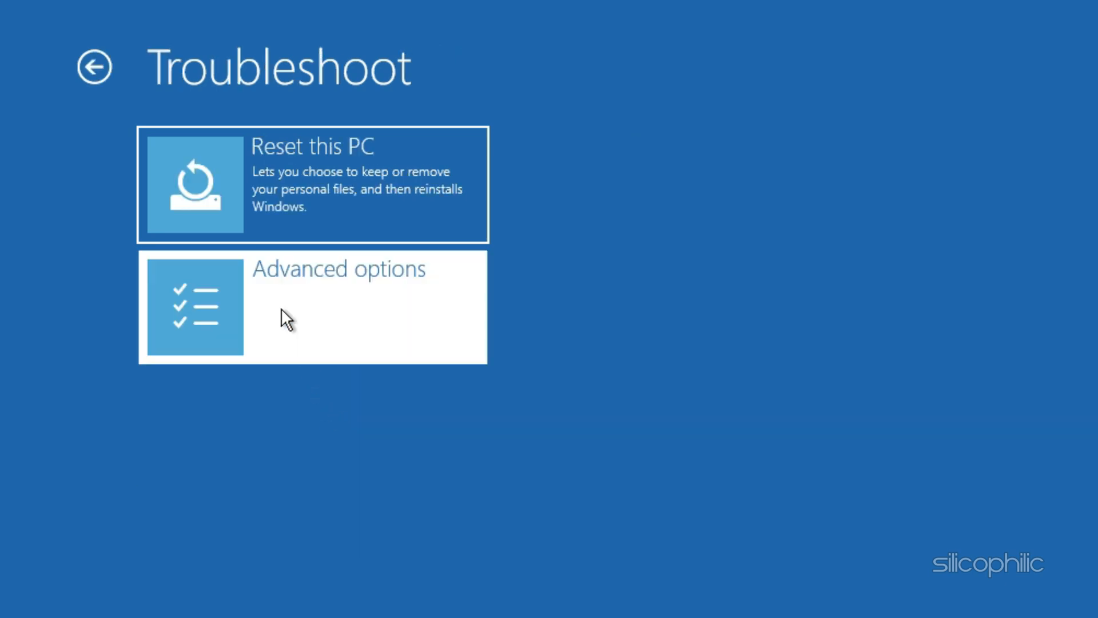
click(313, 306)
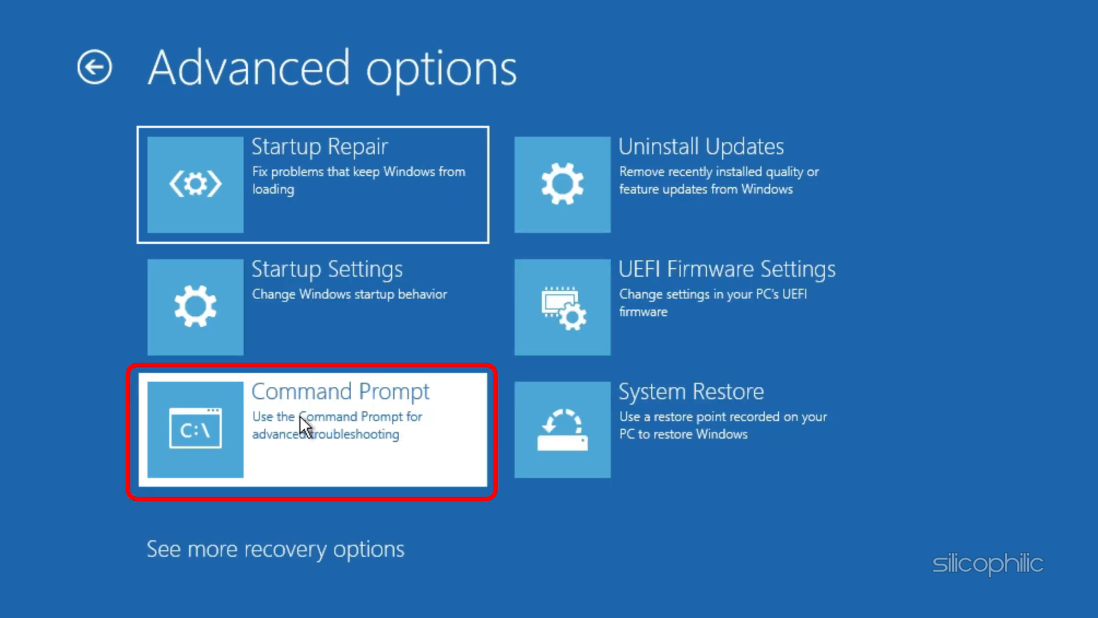
Start Command Prompt and list the disks with diskpart.
click(312, 429)
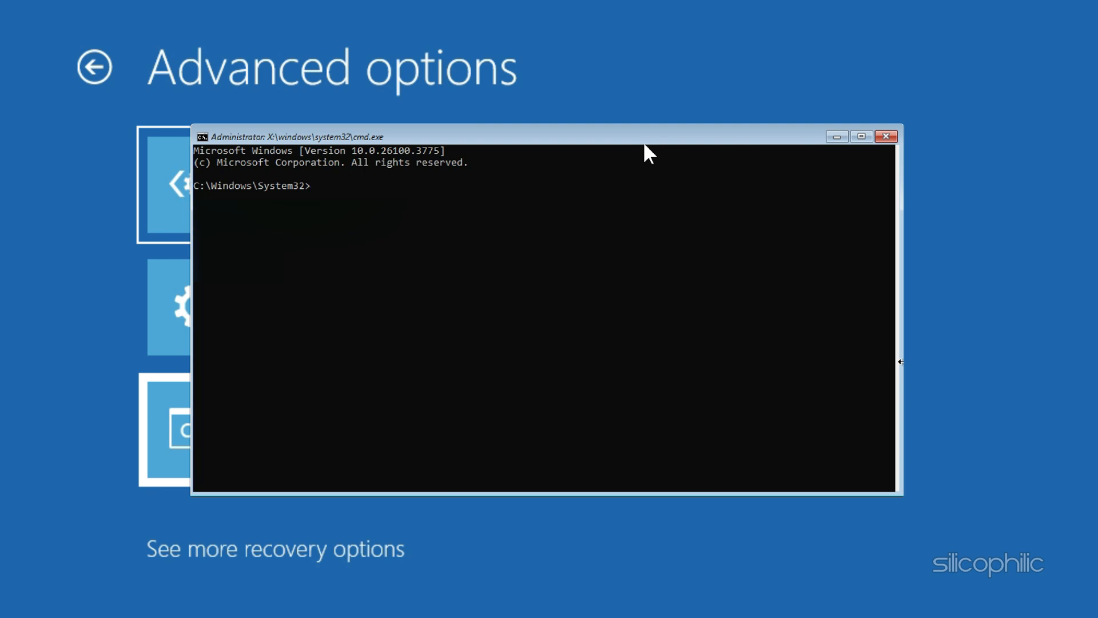
text(diskpart)
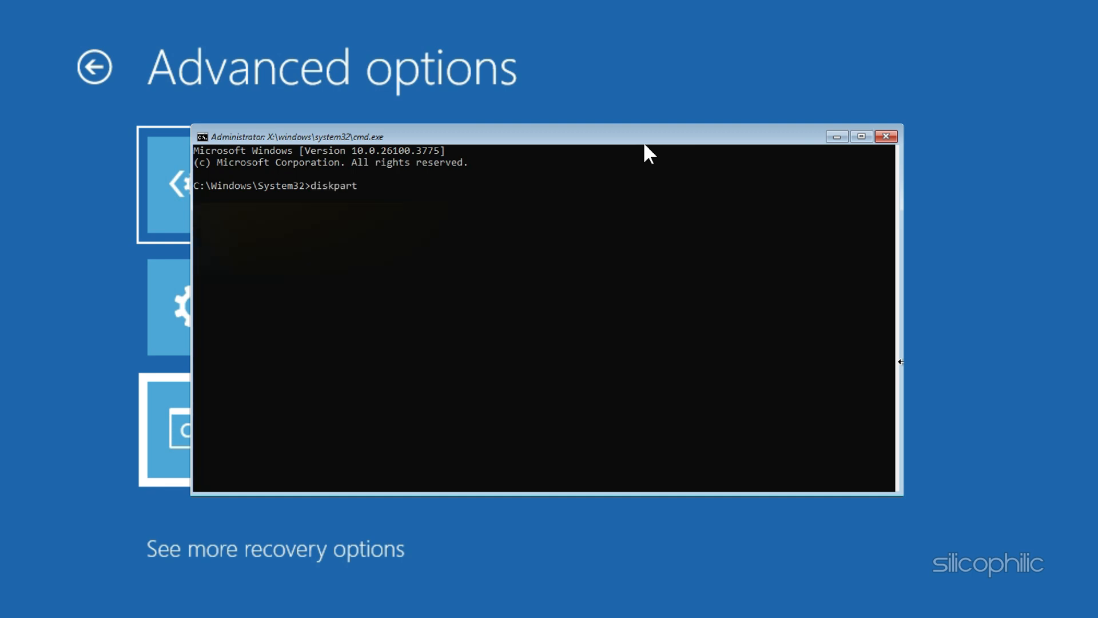
text(list di)
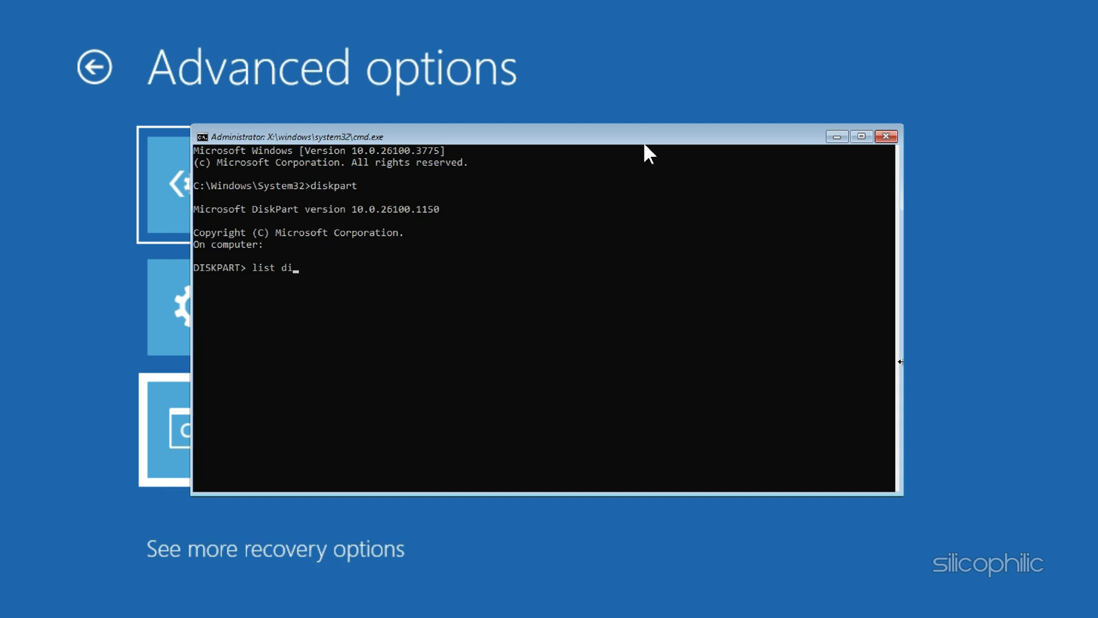
key(Enter)
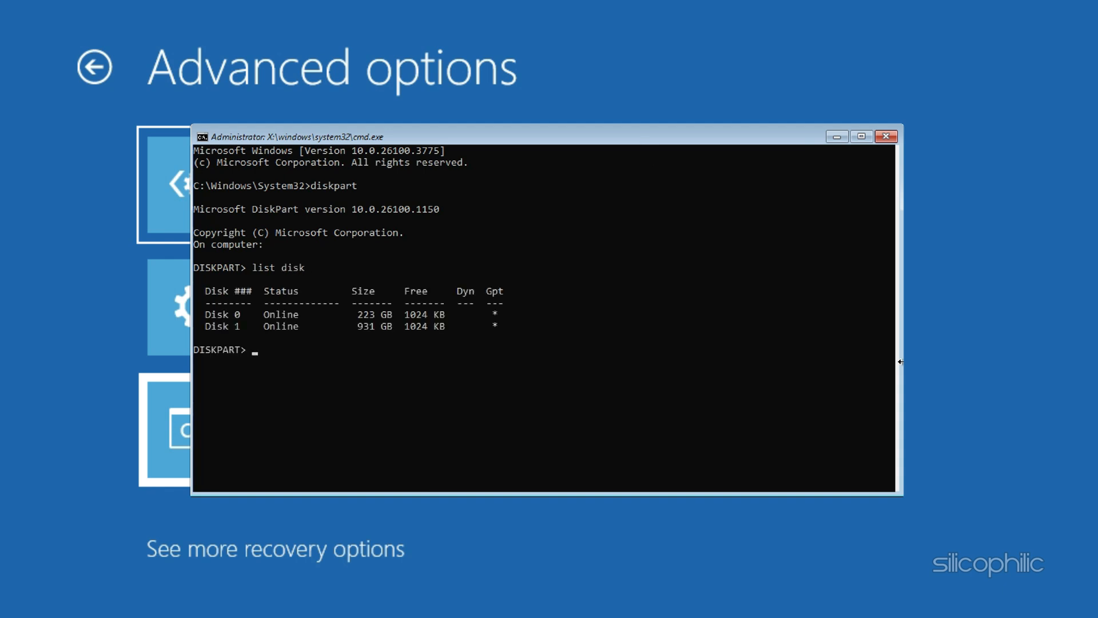
List the volumes on disk 0, then exit DiskPart and close the prompt.
text(select disk 0)
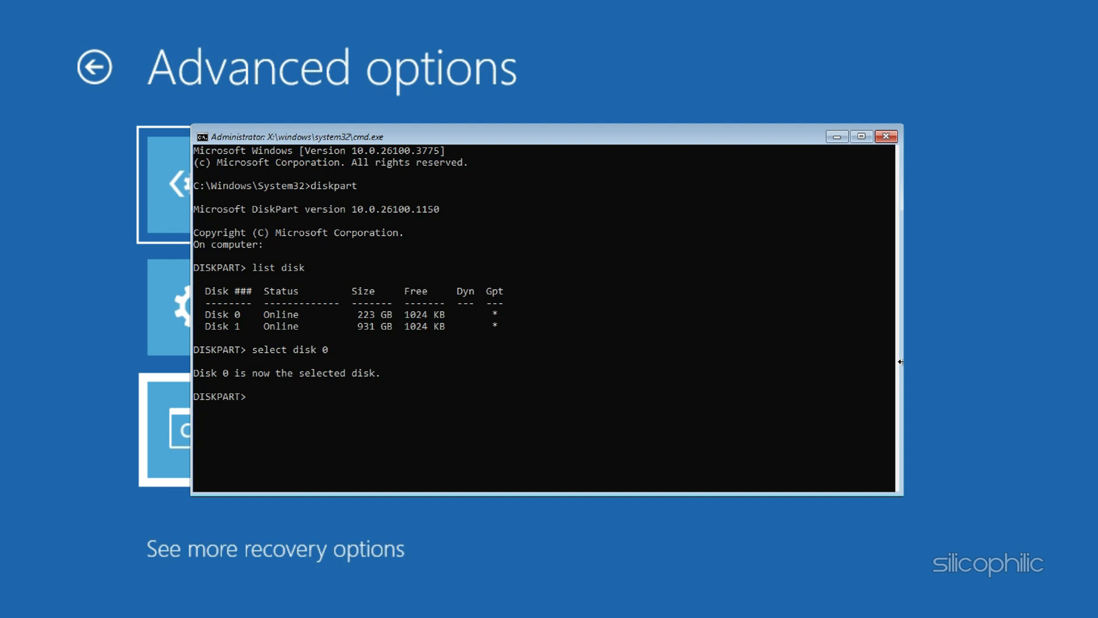
text(list volume)
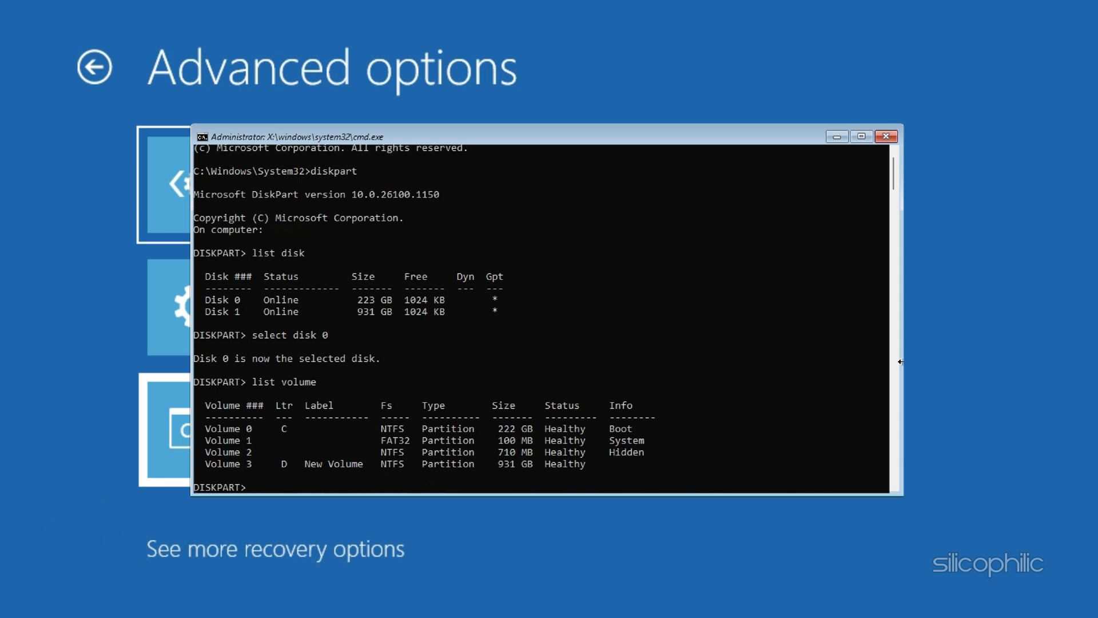
text(exit)
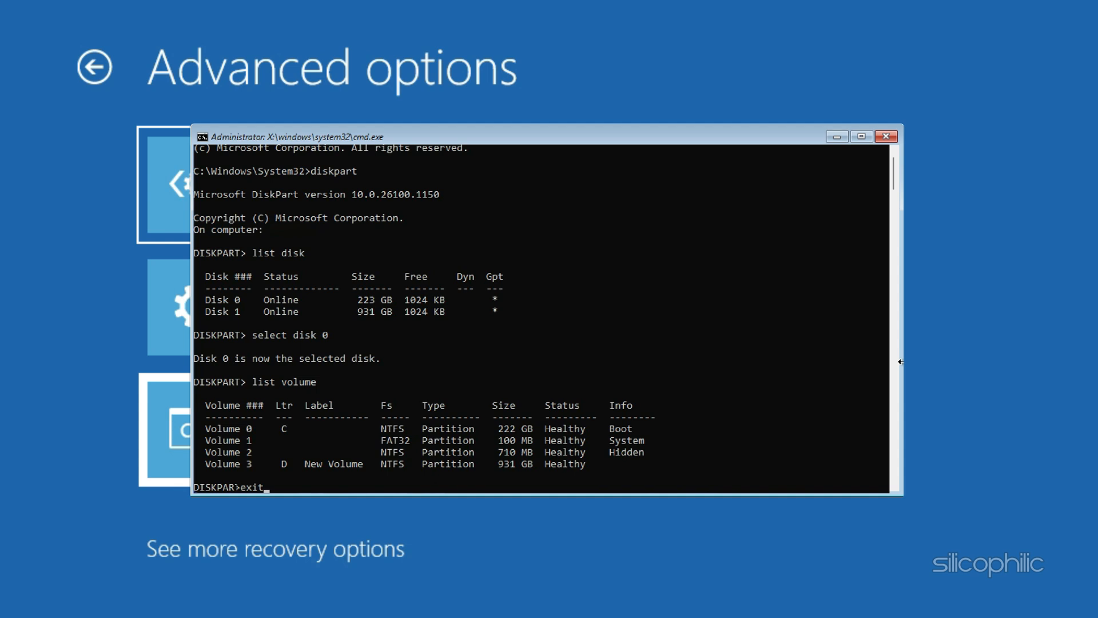
key(Enter)
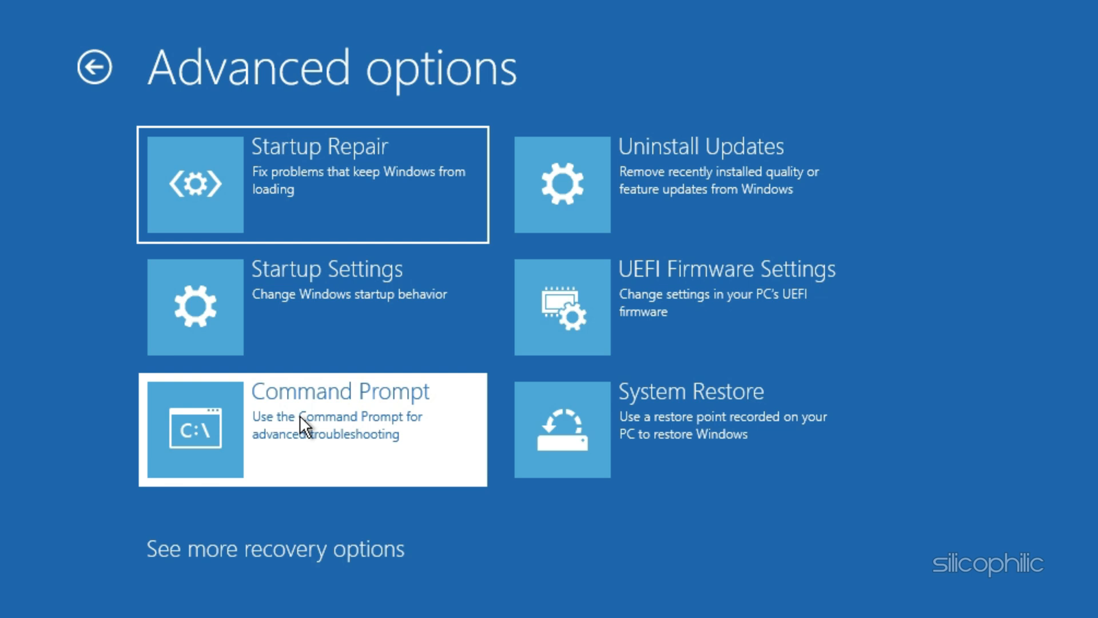
Reopen Command Prompt and run chkdsk /f /r on drive C:, confirming with y.
click(304, 429)
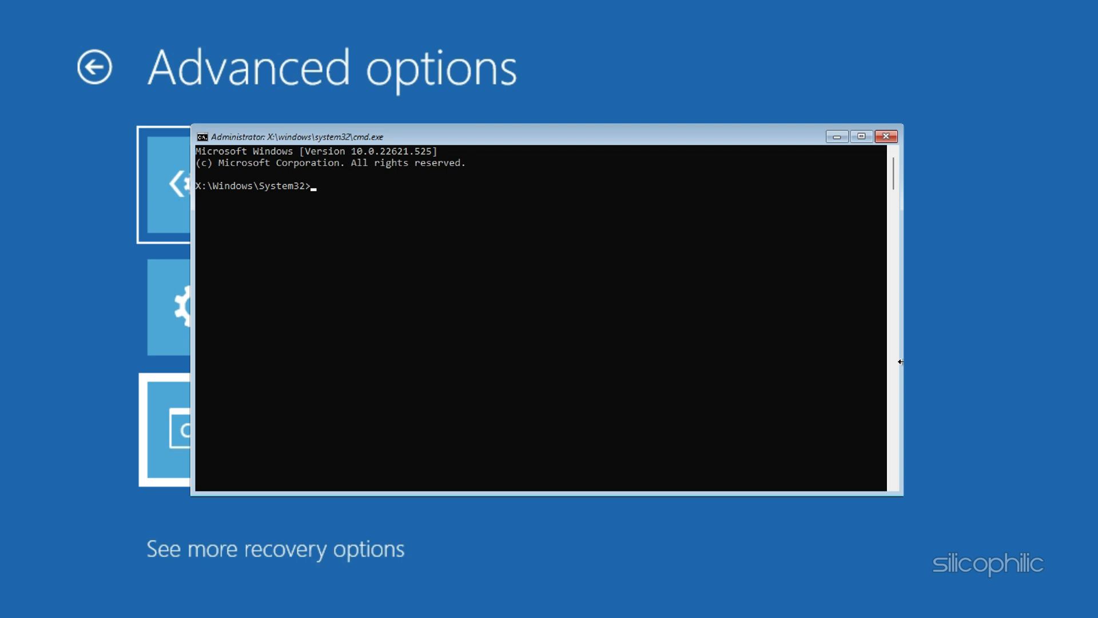
text(chkdsk /f /r C:)
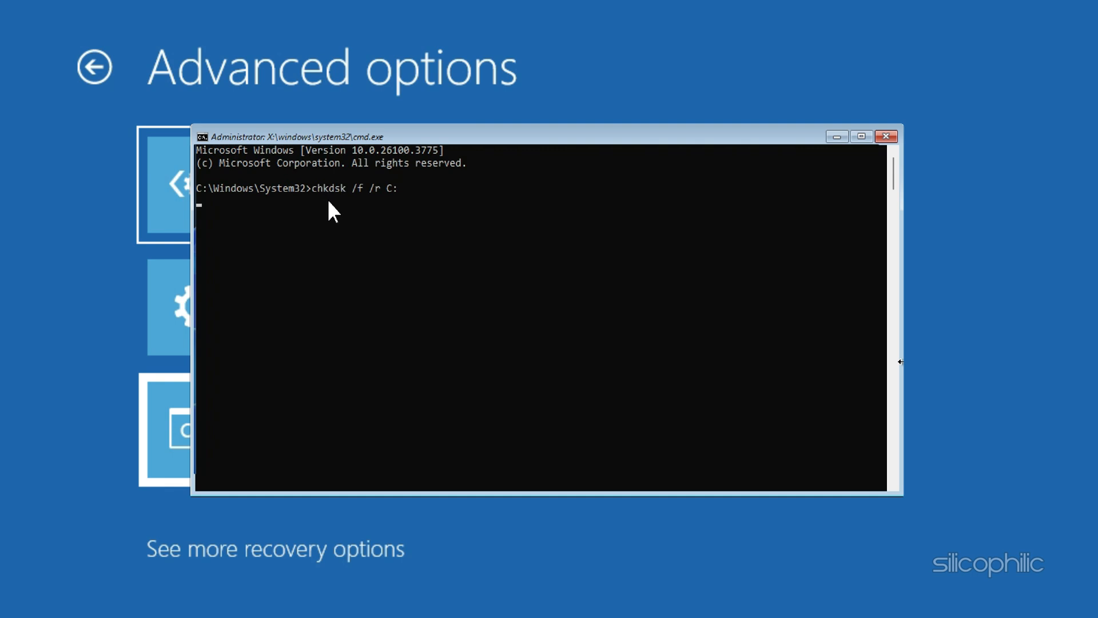
key(y)
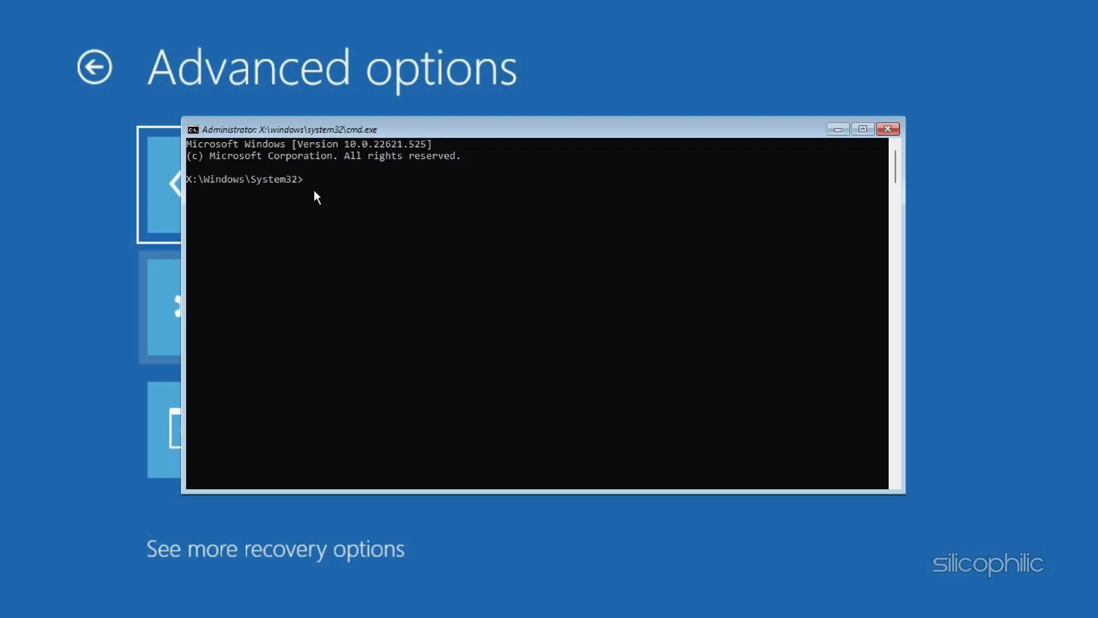
Run bootrec /fixmbr and bootrec /fixboot to repair the MBR and boot sector.
text(bootrec /fixmbr)
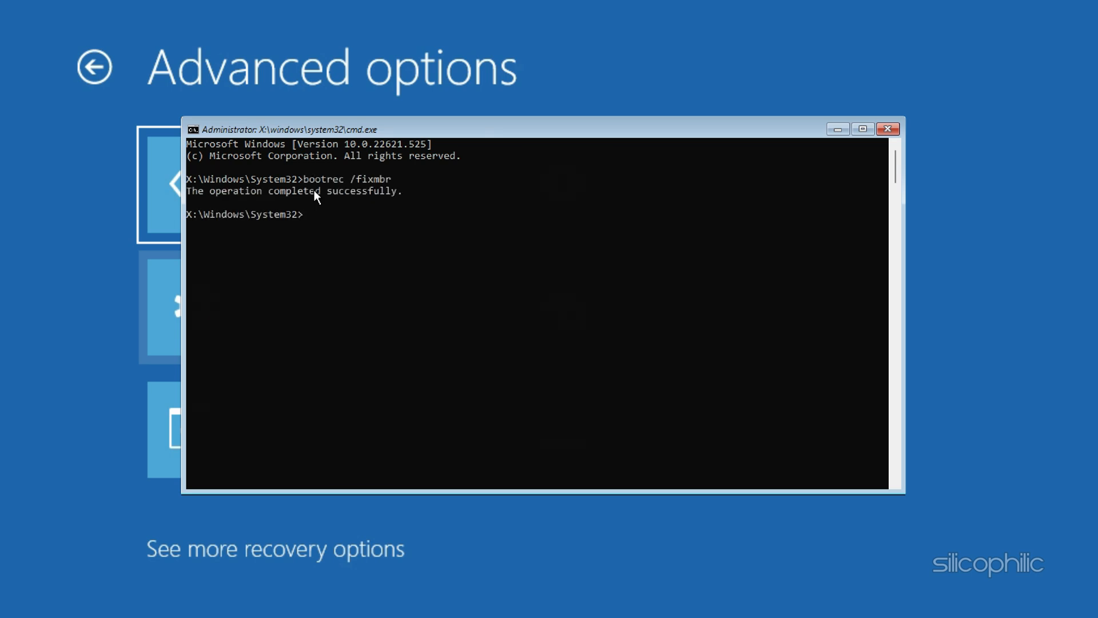
text(bootrec /fixboot)
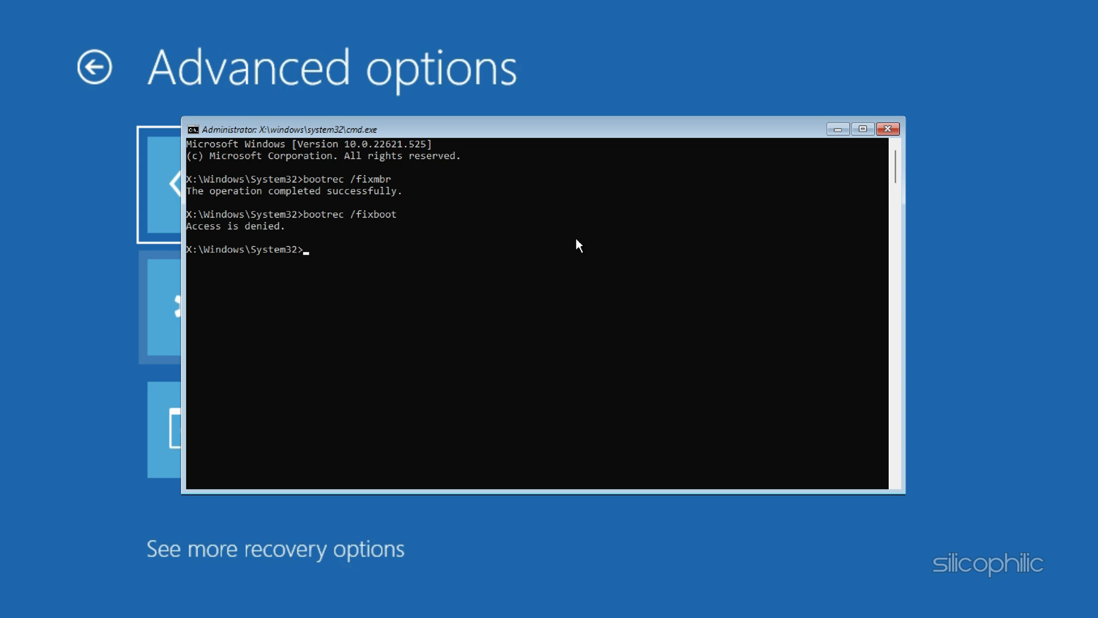
text(bootrec /nt6)
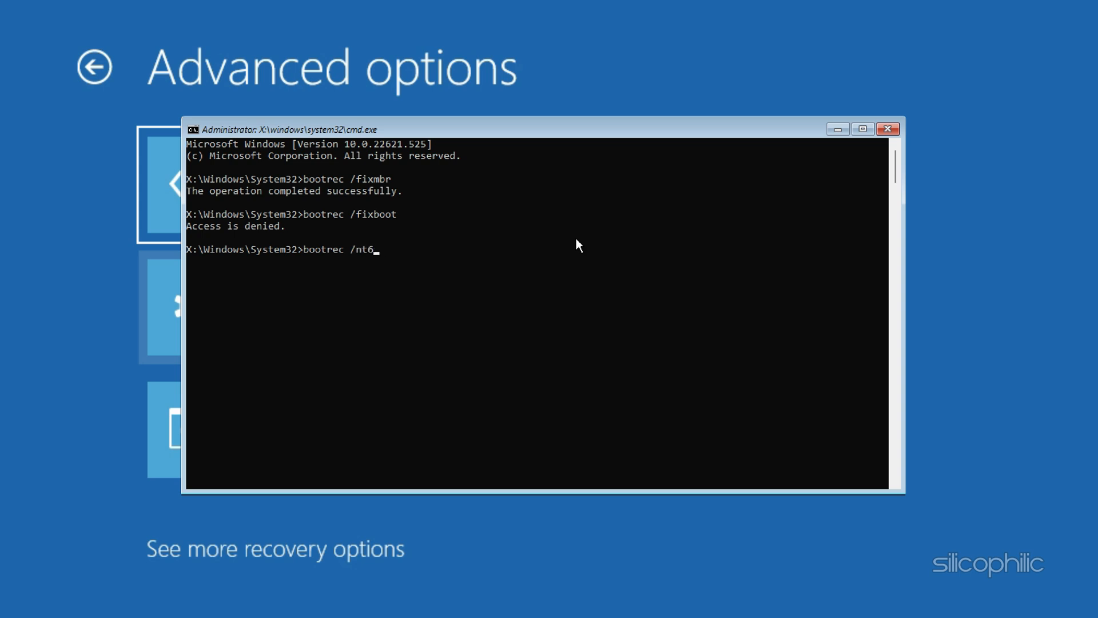
Write boot code with bootsect /nt60 sys and retry bootrec /fixboot.
text(0 sys)
text(bootrec /fixboot)
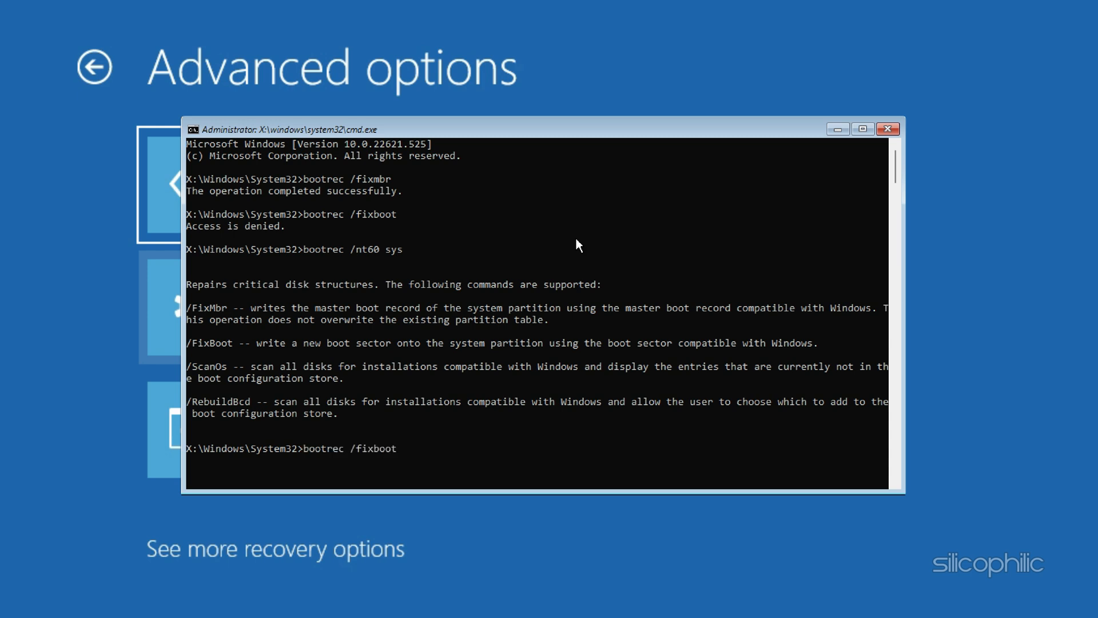
key(Enter)
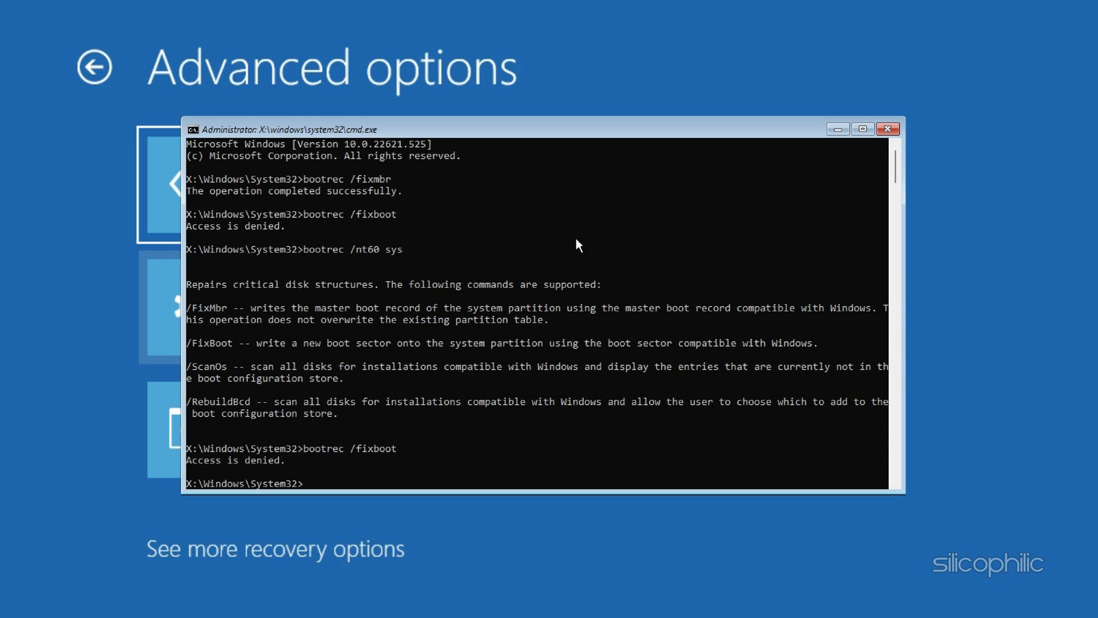
text(bootrec /r)
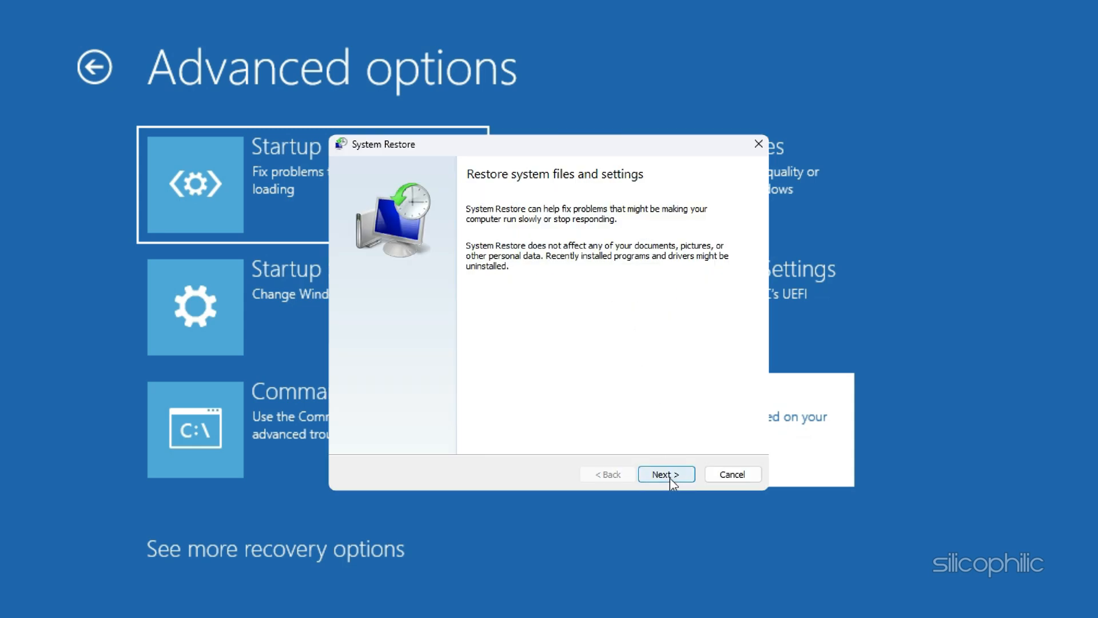
Confirm the 1:26:32 PM Windows Update restore point in System Restore, then choose Reset this PC.
click(666, 474)
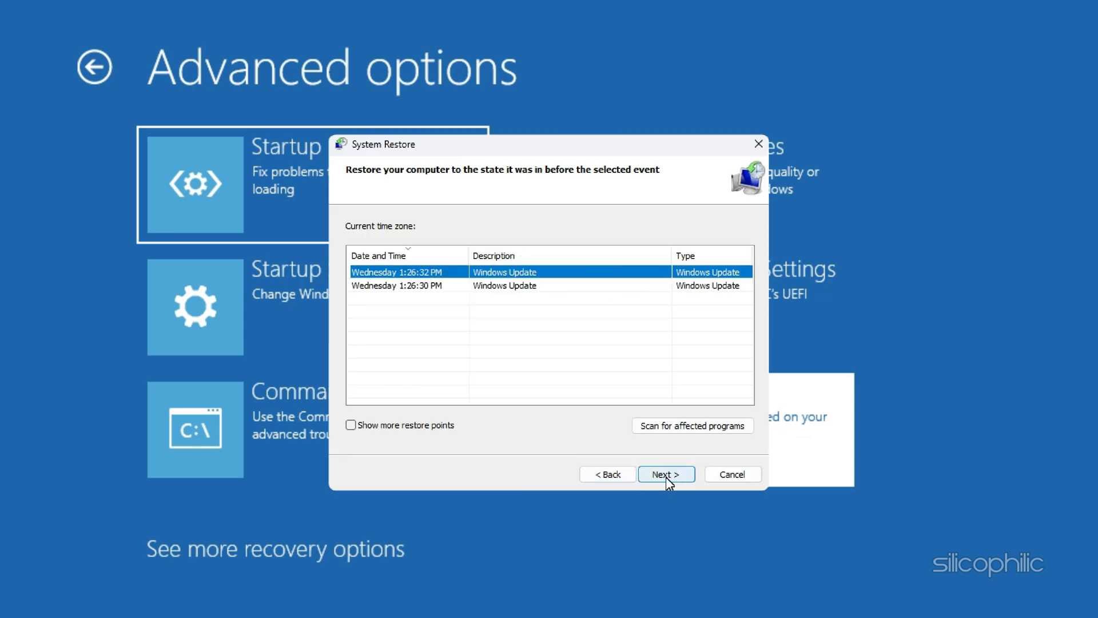
click(666, 473)
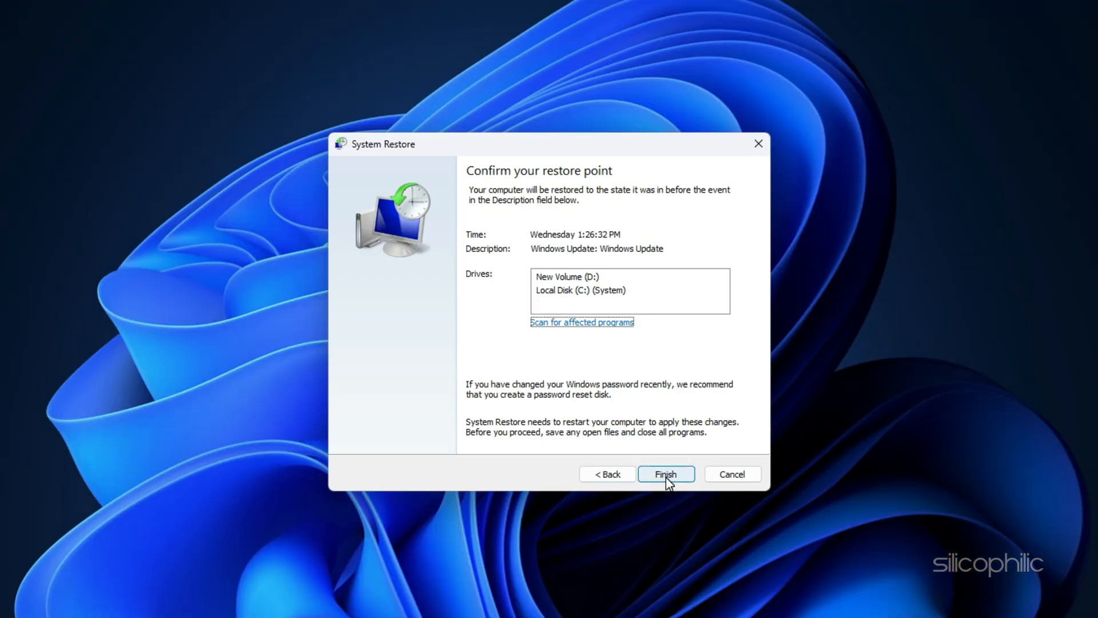
click(665, 474)
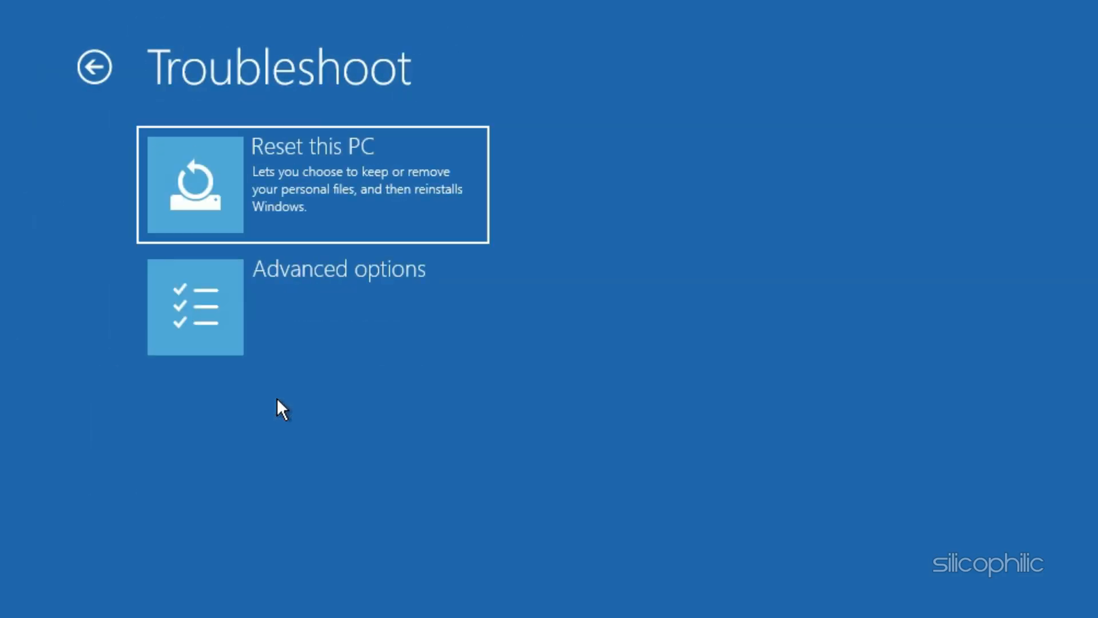
click(311, 183)
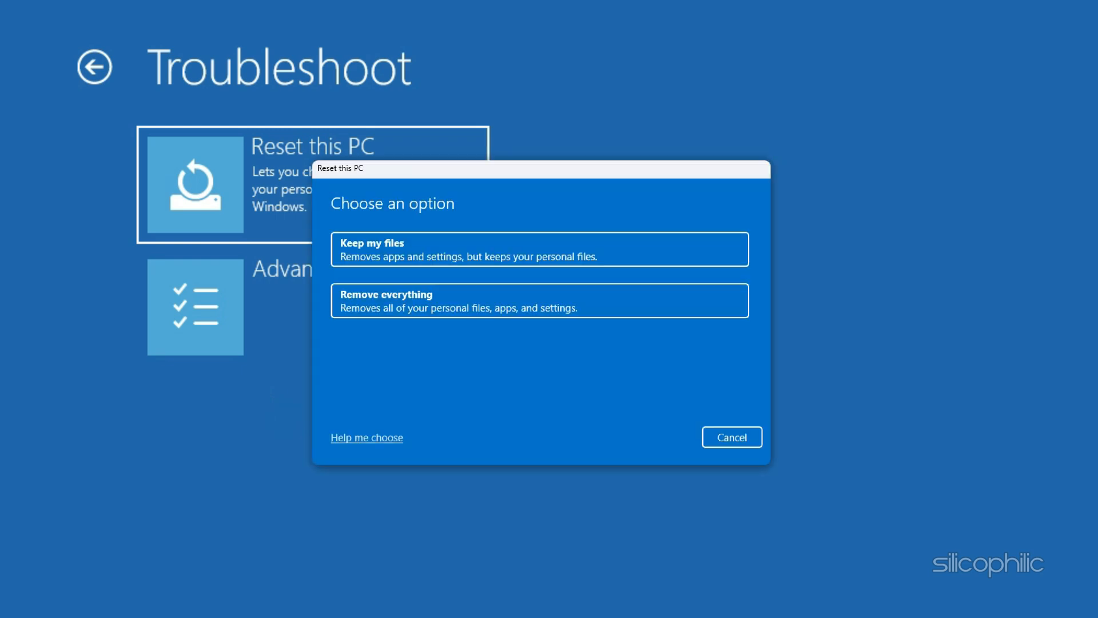